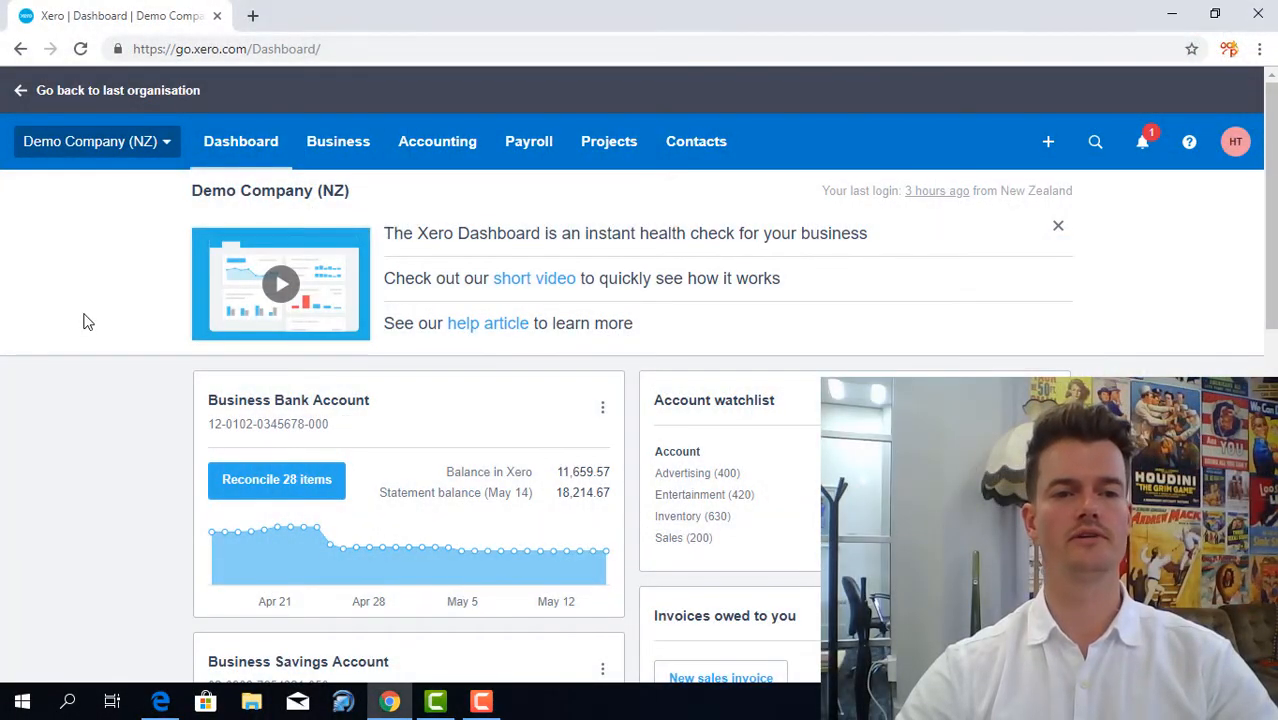
- Start reconciling the Business Bank Account's 28 outstanding statement lines from the Dashboard
{"action": "scroll", "scroll_direction": "down", "scroll_amount": 3}
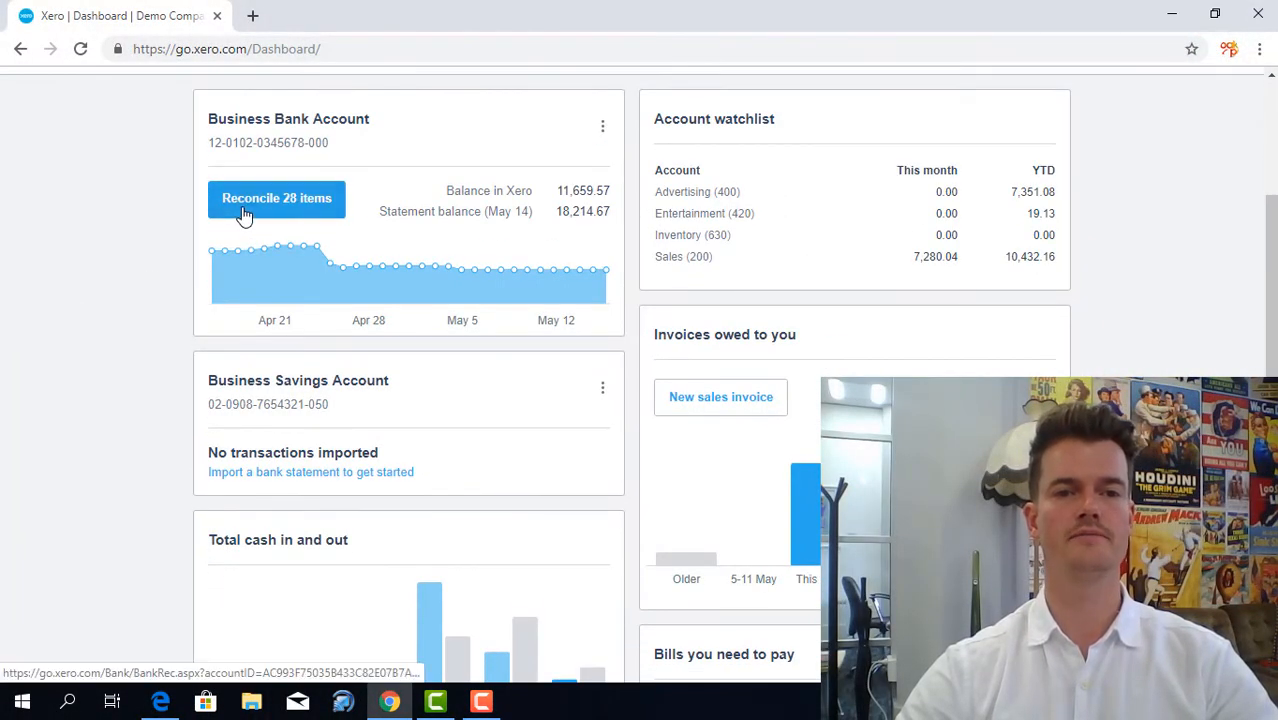
{"action": "left_click", "coordinate": [276, 198]}
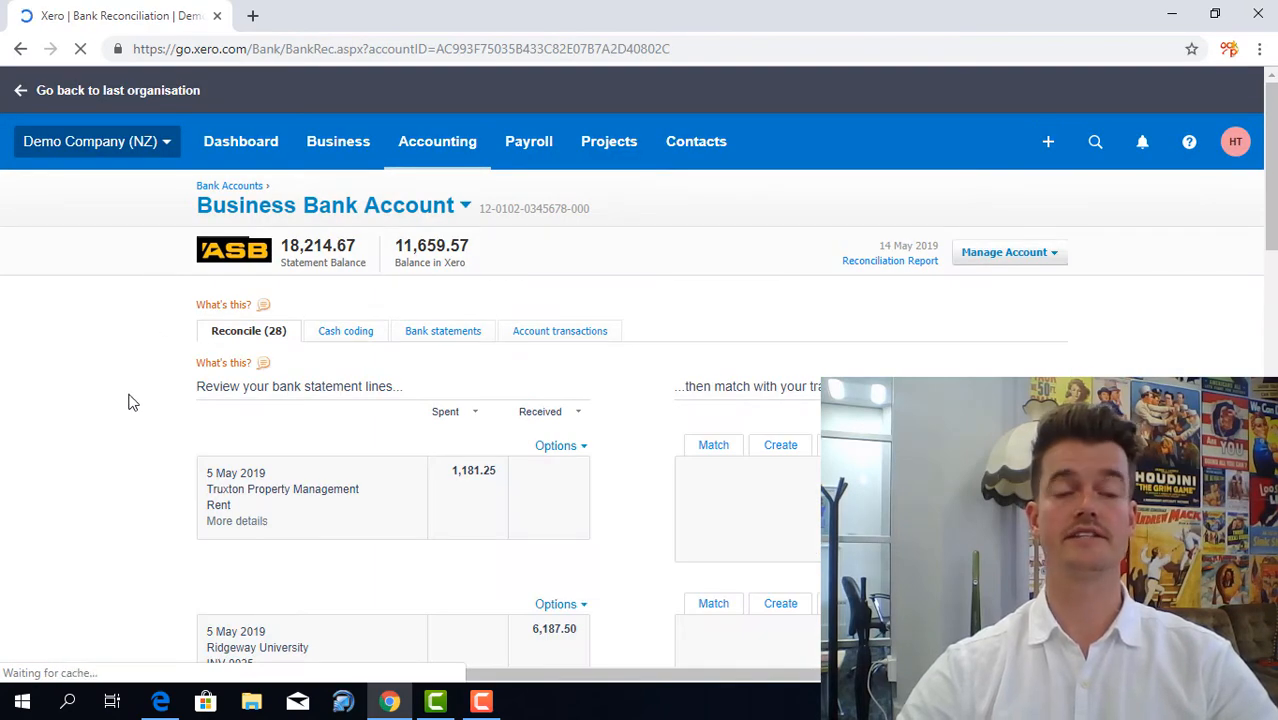
- Scroll the reconciliation list toward the SMART Agency 4,500.00 statement line
{"action": "scroll", "scroll_direction": "down", "scroll_amount": 3}
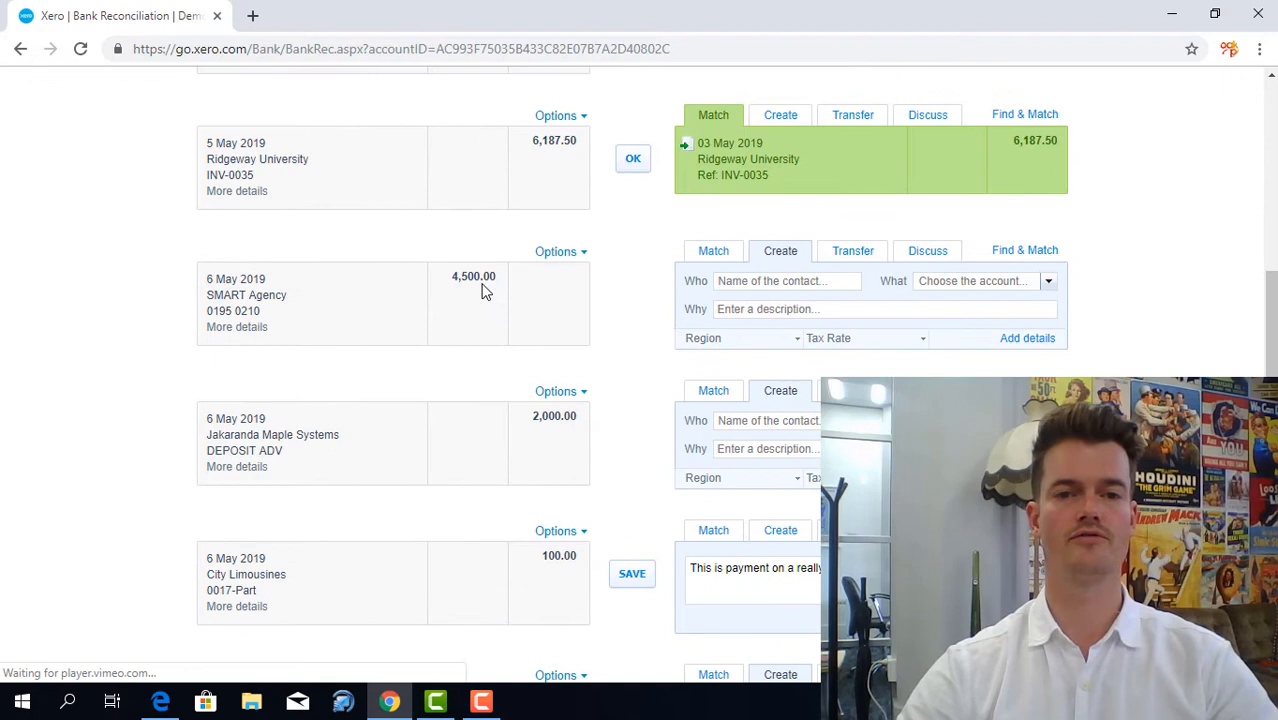
{"action": "mouse_move", "coordinate": [272, 294]}
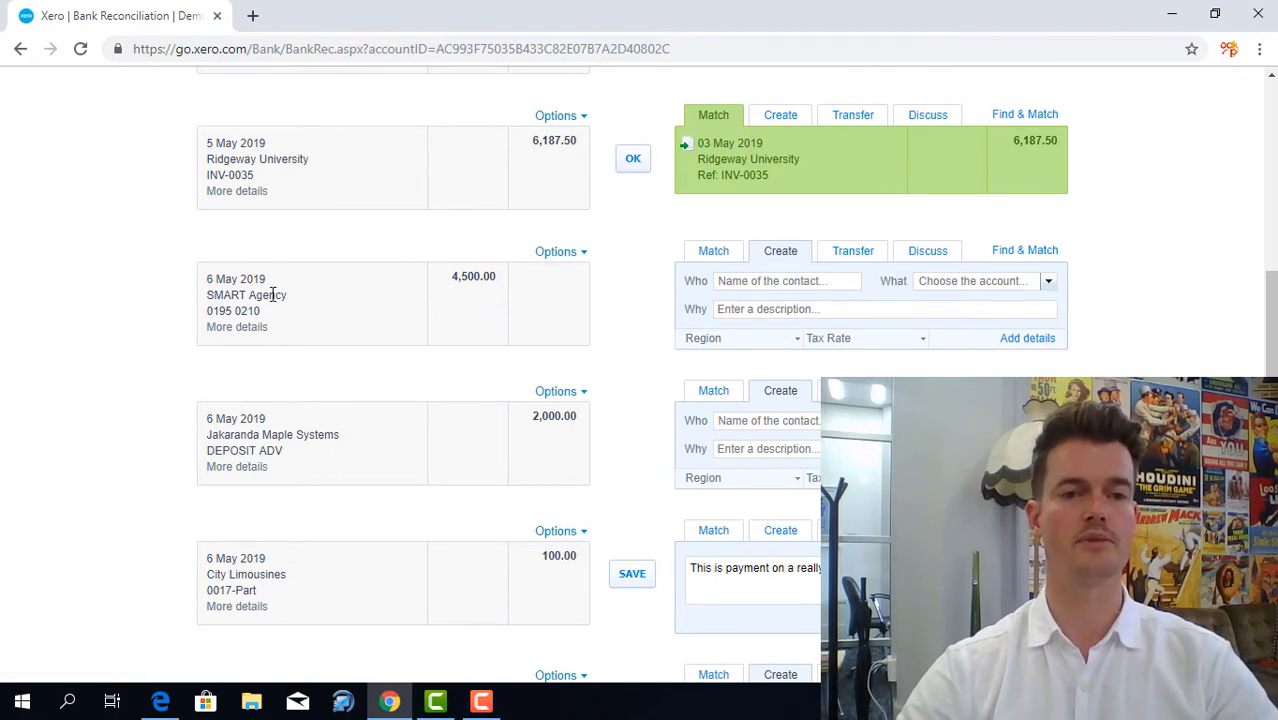
{"action": "mouse_move", "coordinate": [420, 296]}
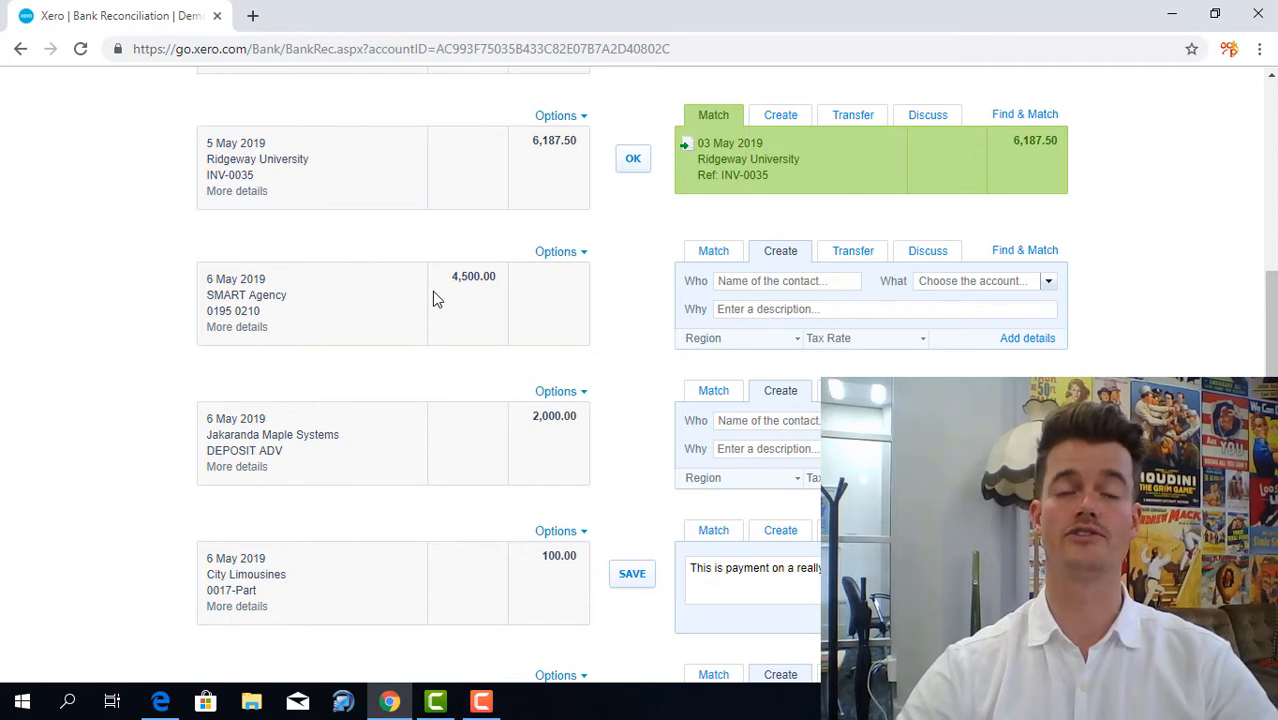
{"action": "mouse_move", "coordinate": [462, 302]}
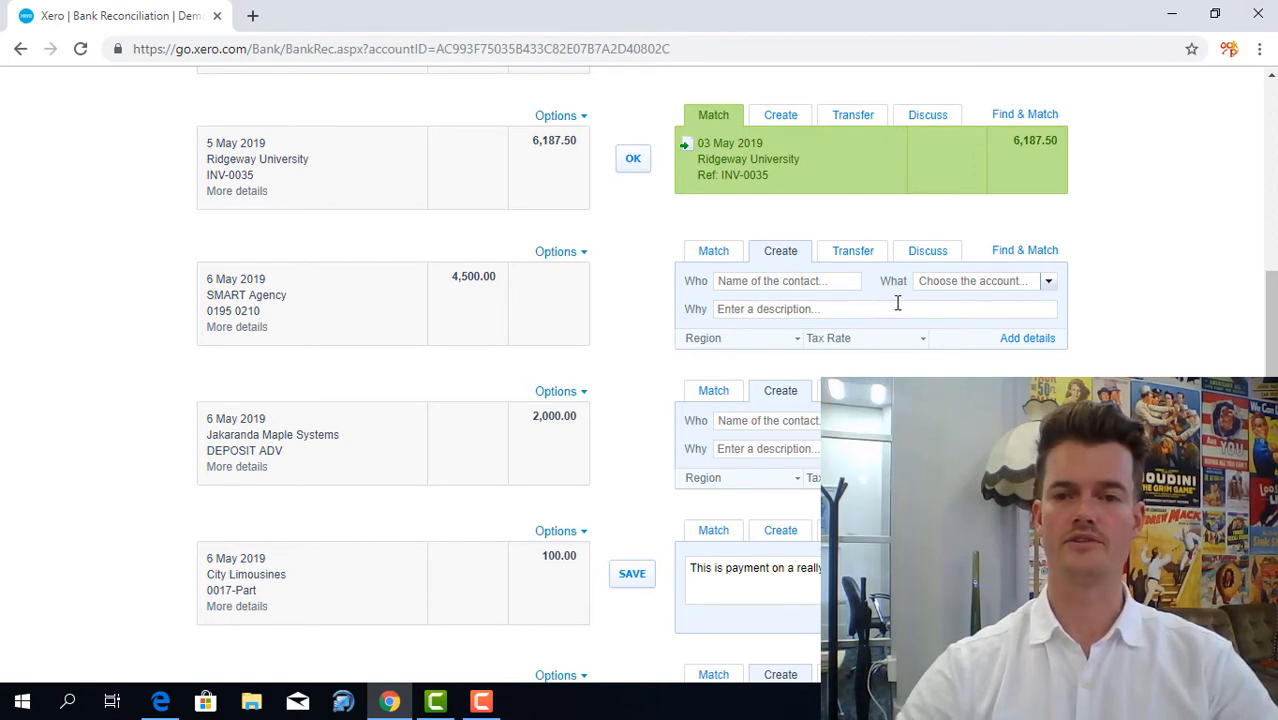
{"action": "mouse_move", "coordinate": [890, 308]}
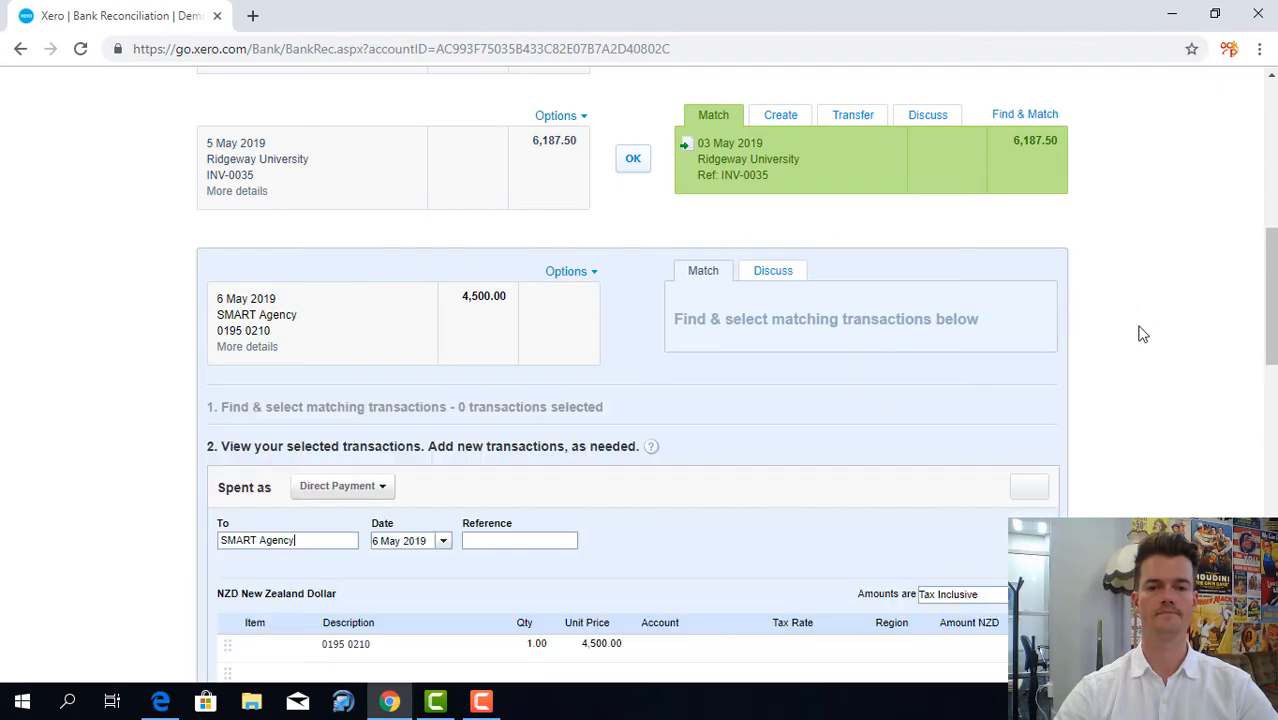
- Scroll to the new direct payment form for the SMART Agency 4,500.00 line
{"action": "scroll", "scroll_direction": "down", "scroll_amount": 3}
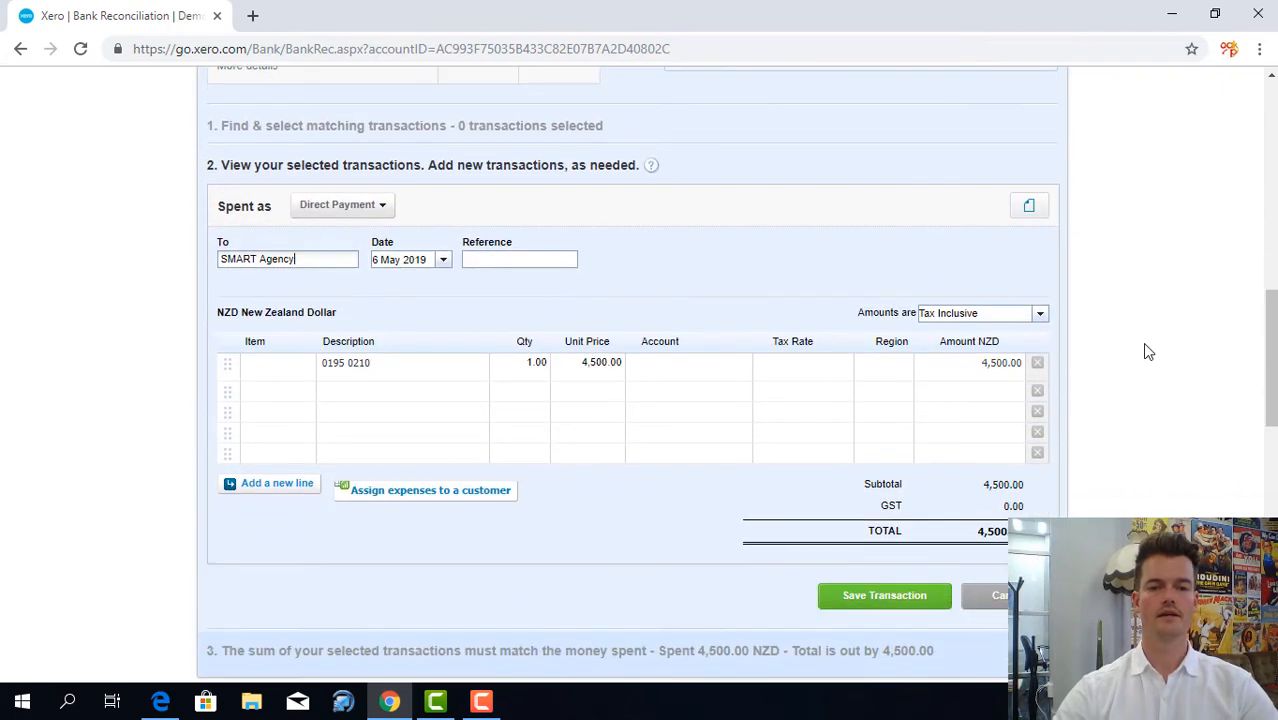
{"action": "scroll", "scroll_direction": "down", "scroll_amount": 3}
{"action": "type", "text": "2"}
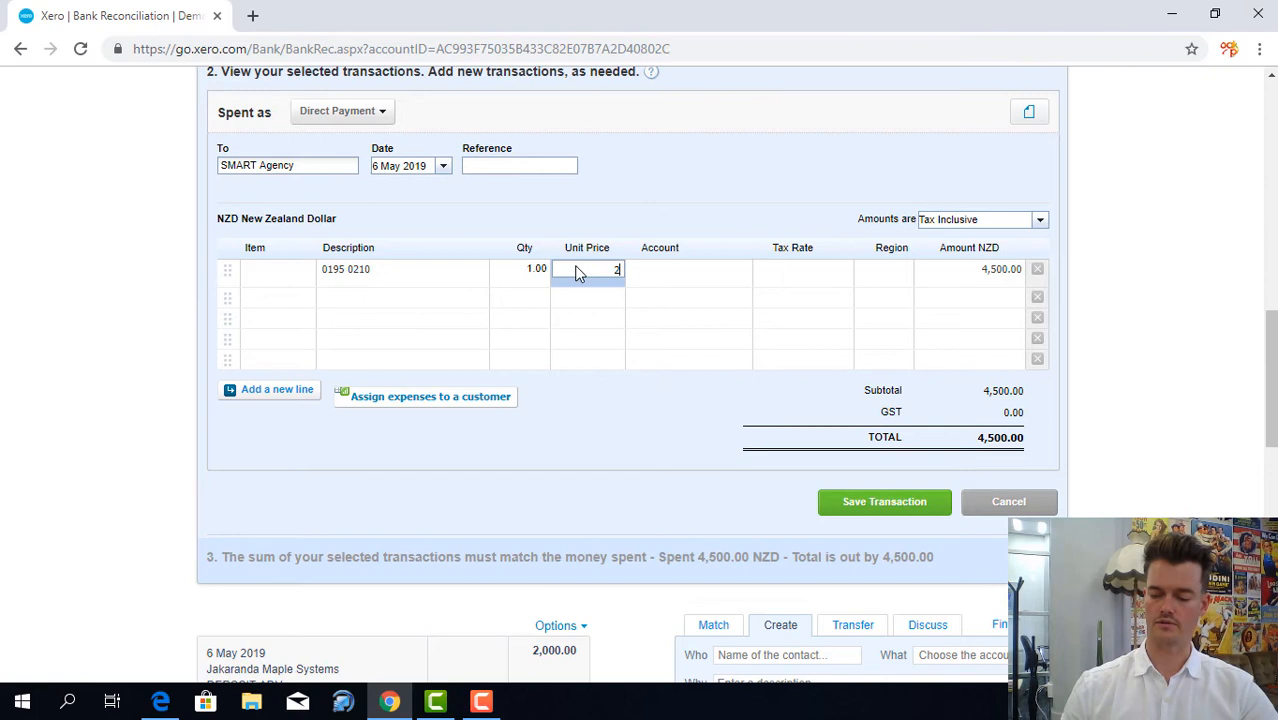
- Code the 200 line to account 425 Freight & Courier
{"action": "type", "text": "f"}
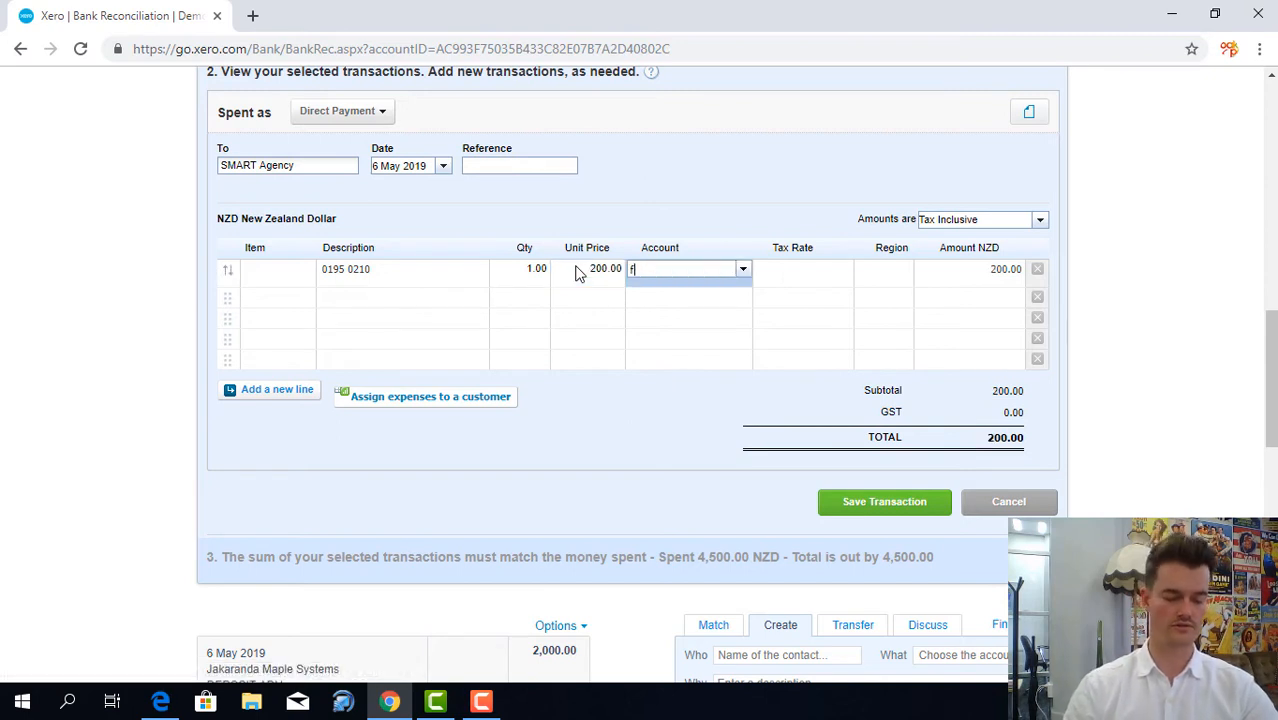
{"action": "type", "text": "re"}
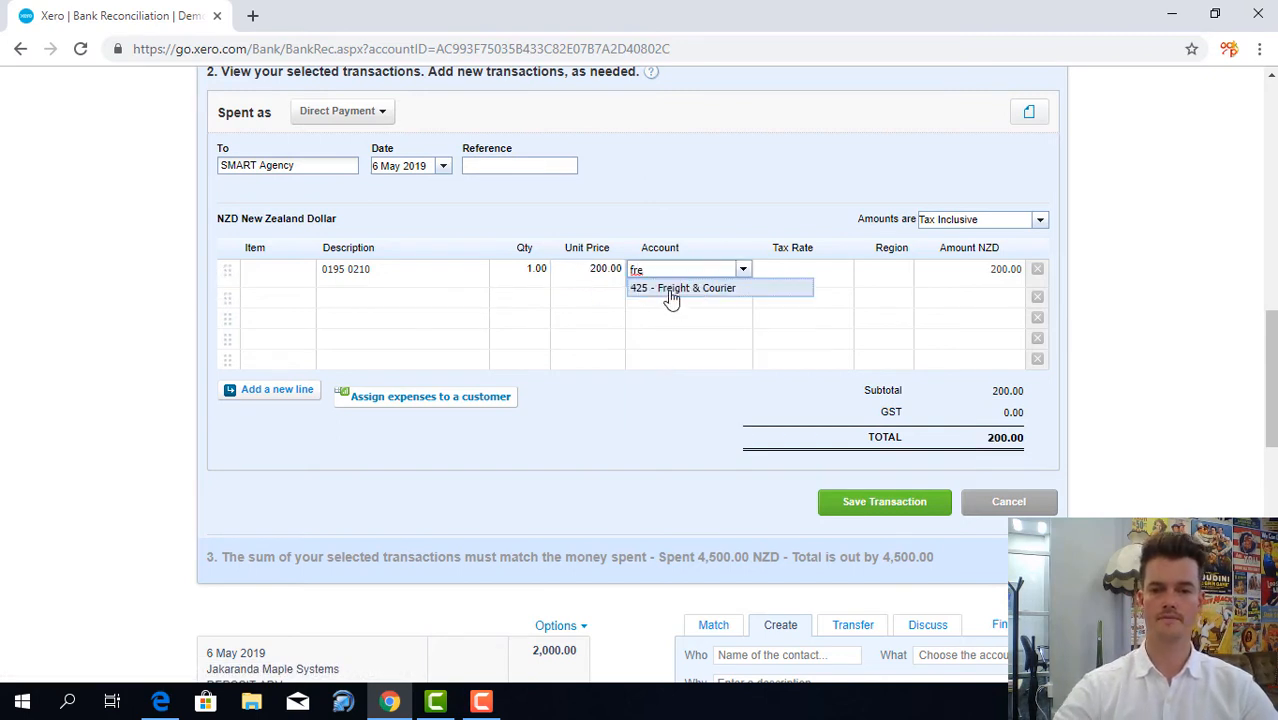
{"action": "left_click", "coordinate": [682, 288]}
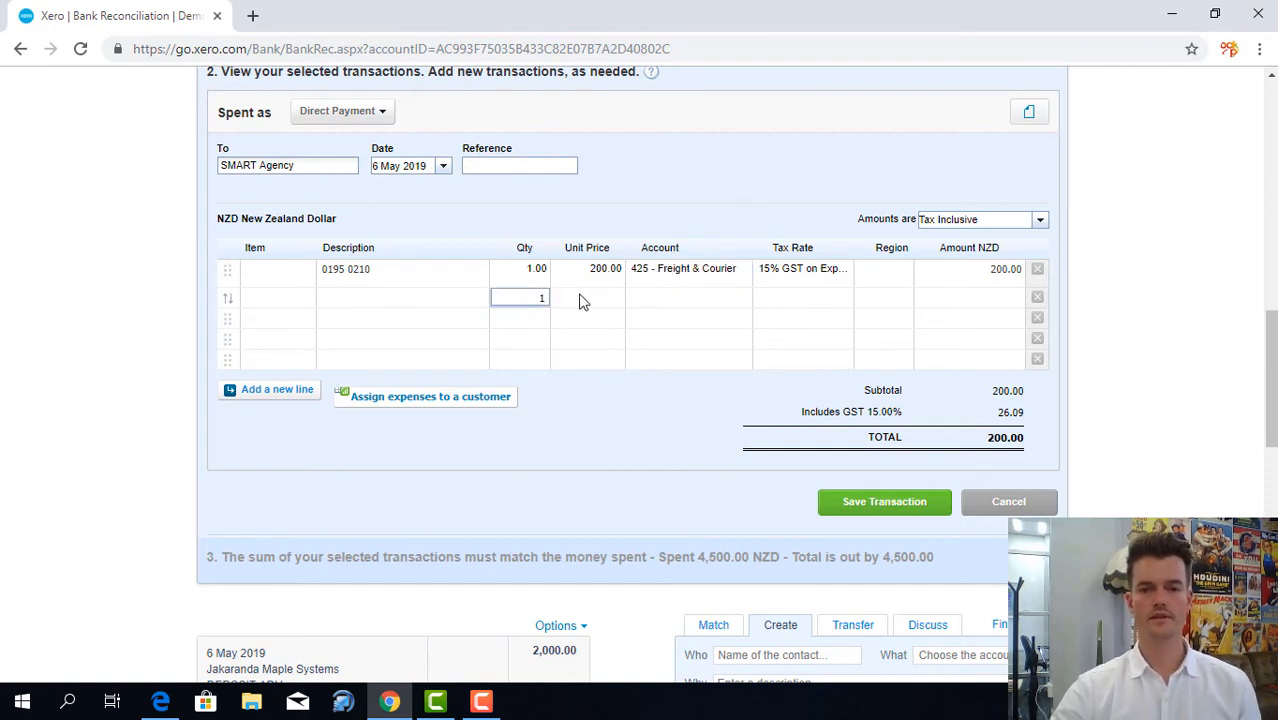
- Add the 4,300 line coded to 300 Purchases and save the split payment transaction
{"action": "type", "text": "4,300.00"}
{"action": "left_click", "coordinate": [688, 298]}
{"action": "type", "text": "pur"}
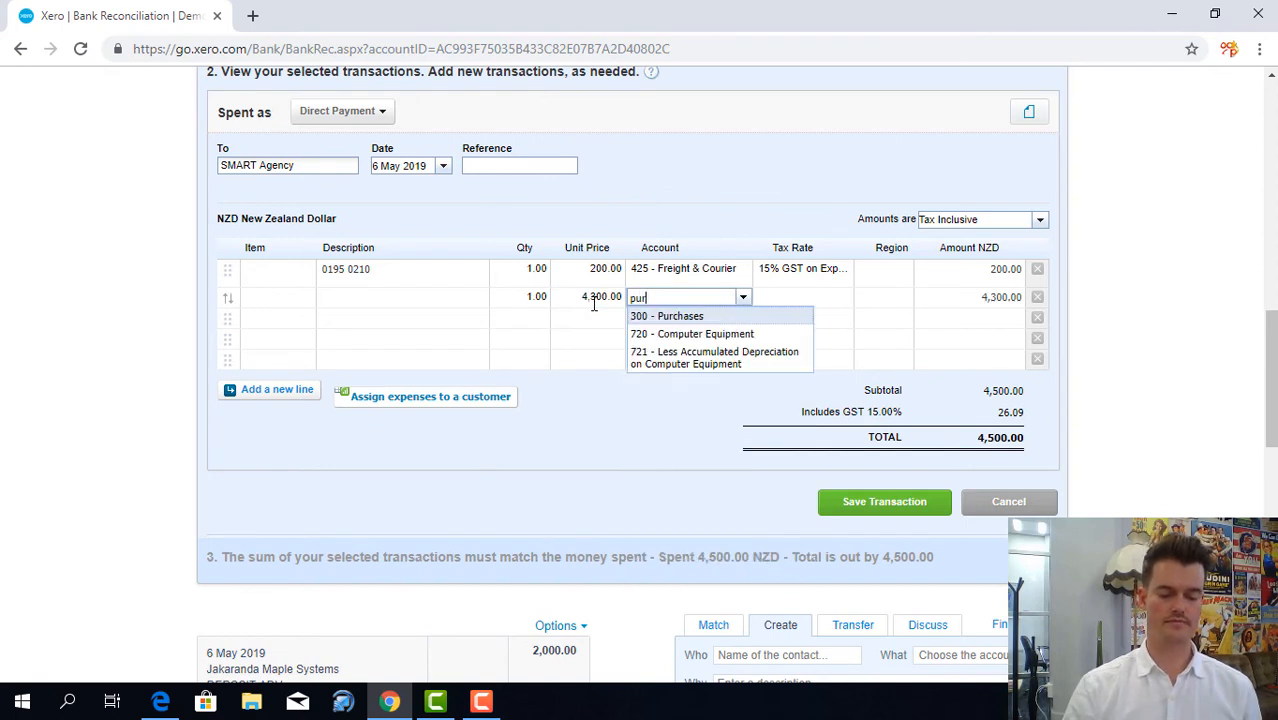
{"action": "left_click", "coordinate": [666, 316]}
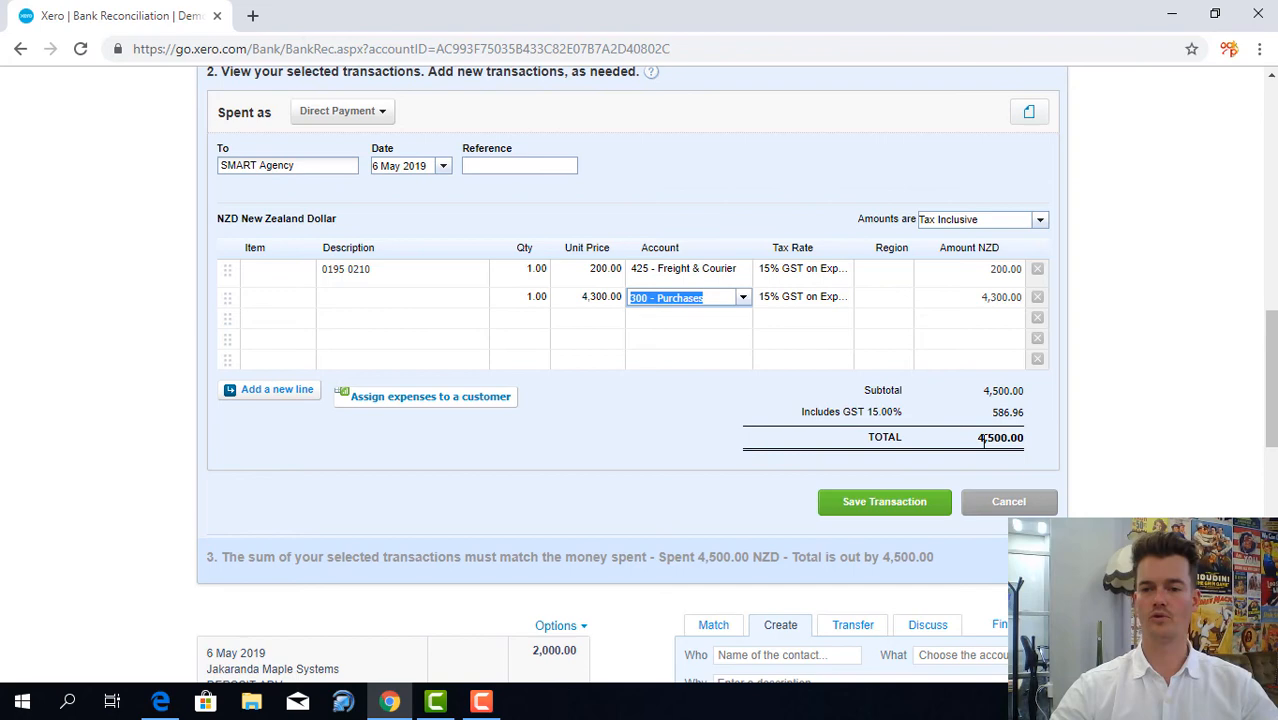
{"action": "left_click", "coordinate": [884, 500]}
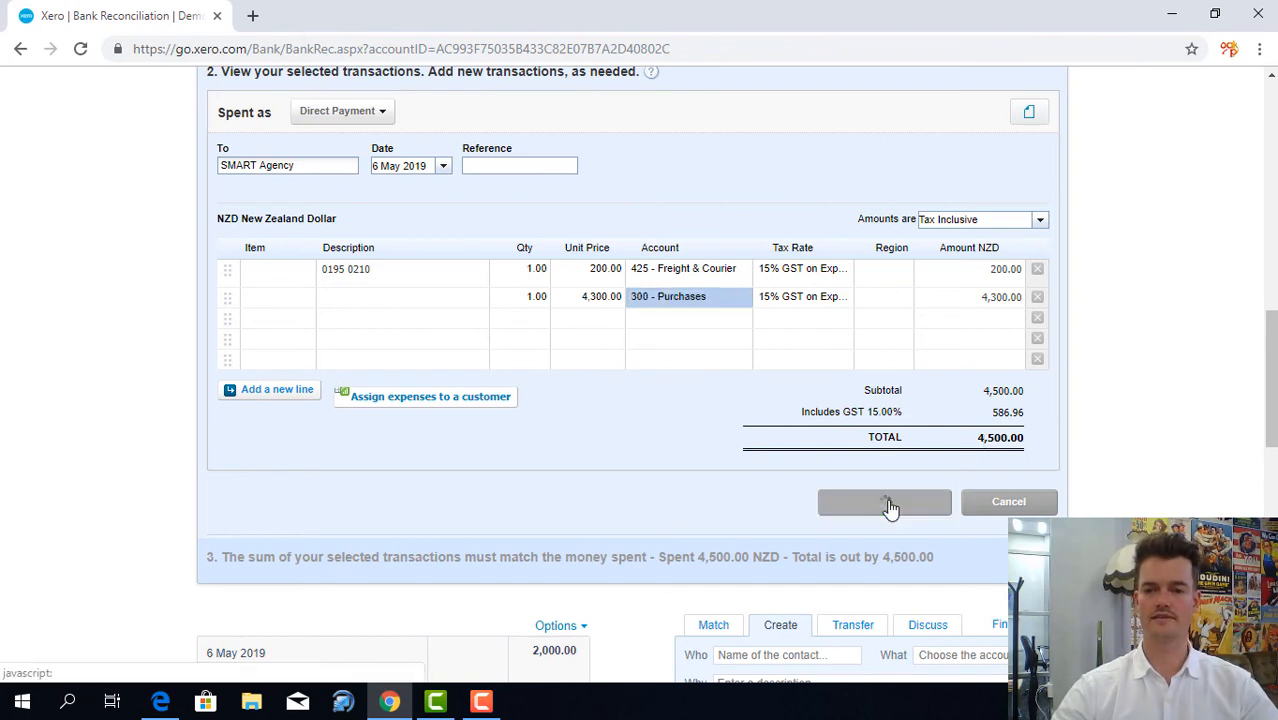
{"action": "left_click", "coordinate": [884, 500]}
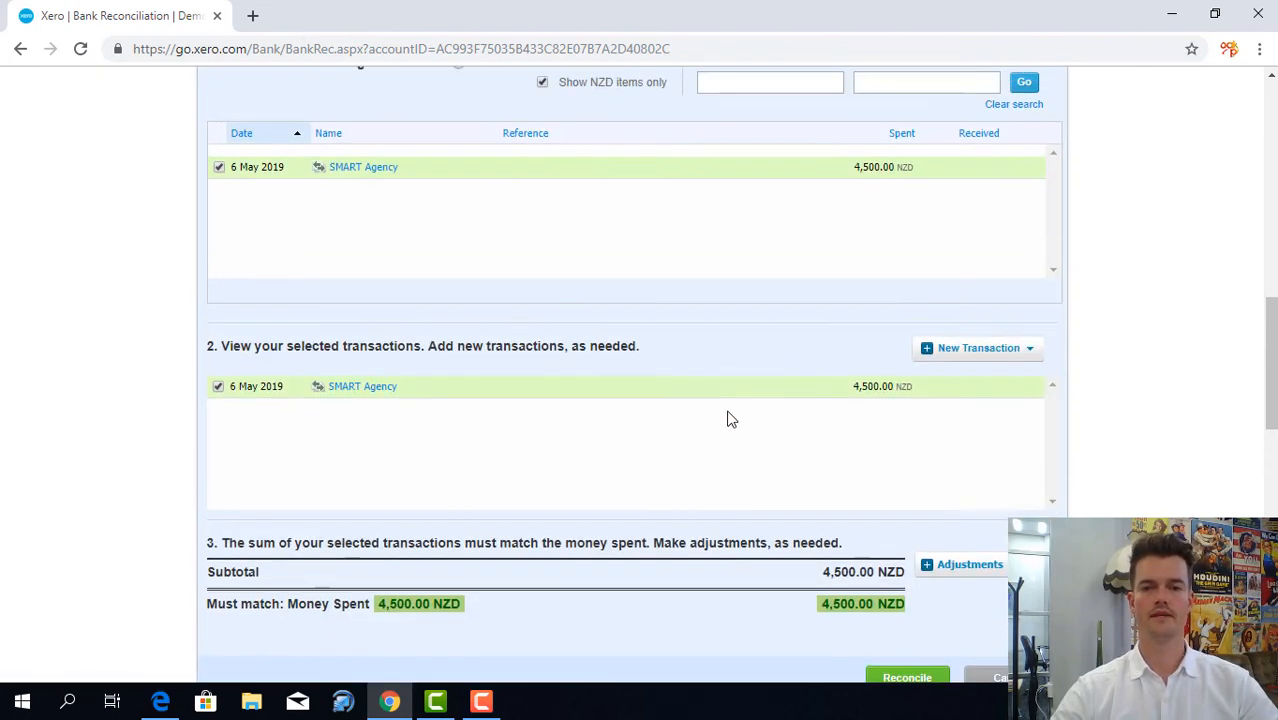